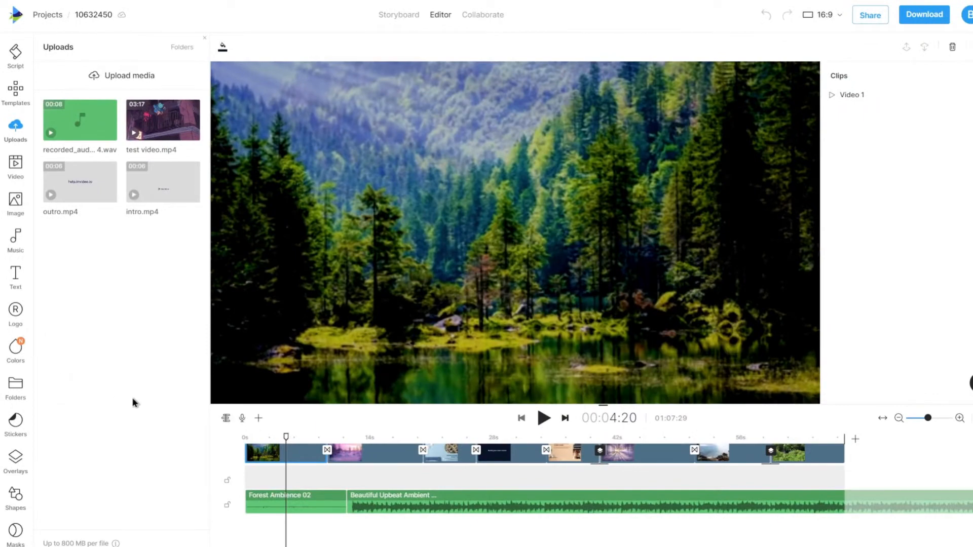
{"action": "mouse_move", "coordinate": [243, 418]}
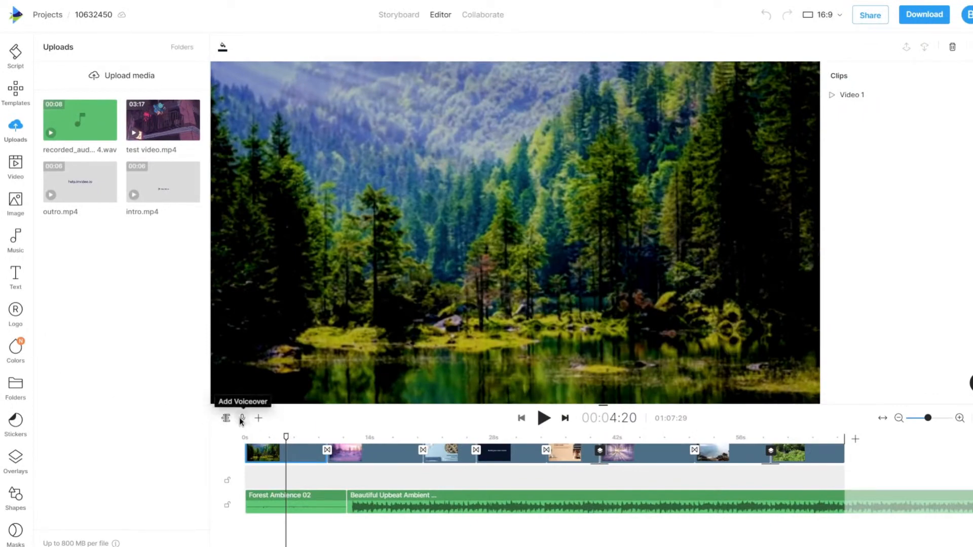
Step: Bring up the Add Voiceover menu from the timeline toolbar's microphone icon
{"action": "left_click", "coordinate": [242, 418]}
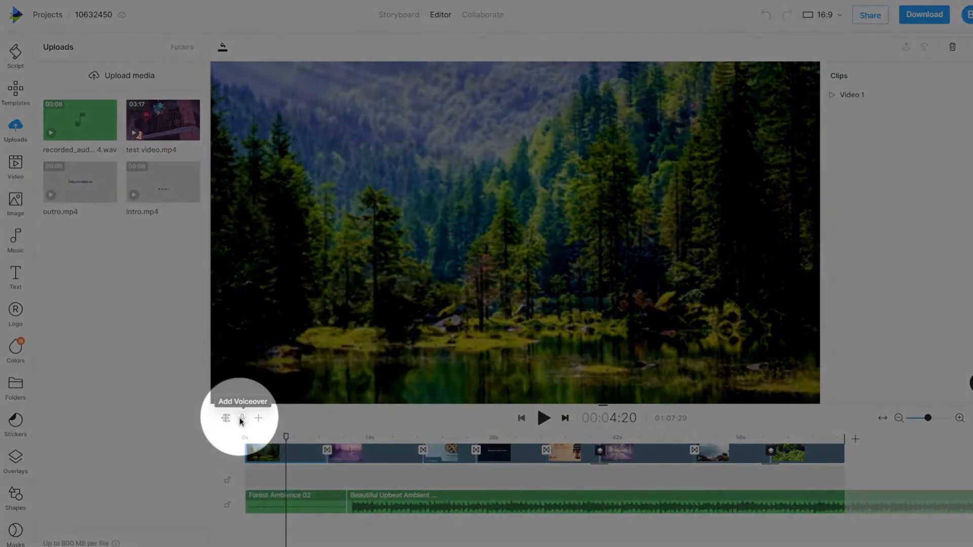
{"action": "left_click", "coordinate": [242, 418]}
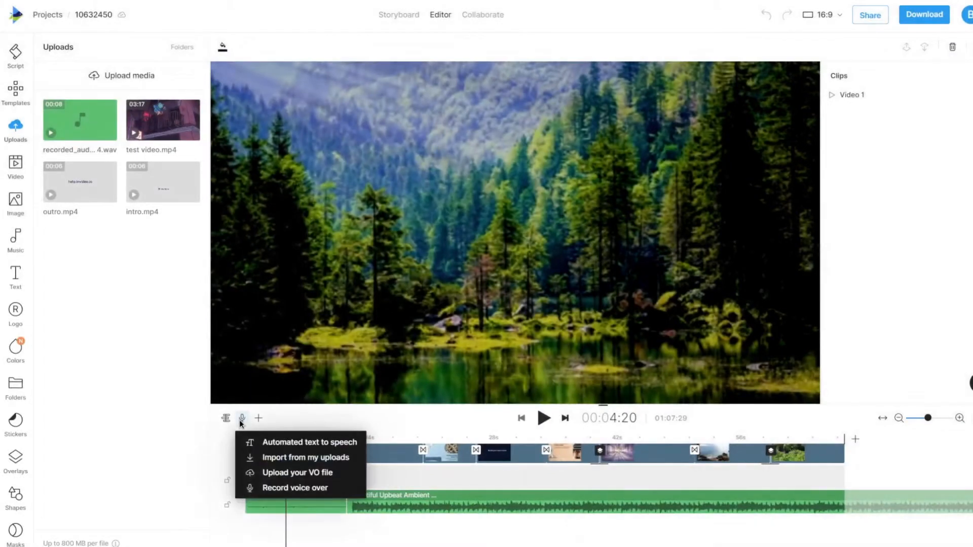
{"action": "mouse_move", "coordinate": [301, 442]}
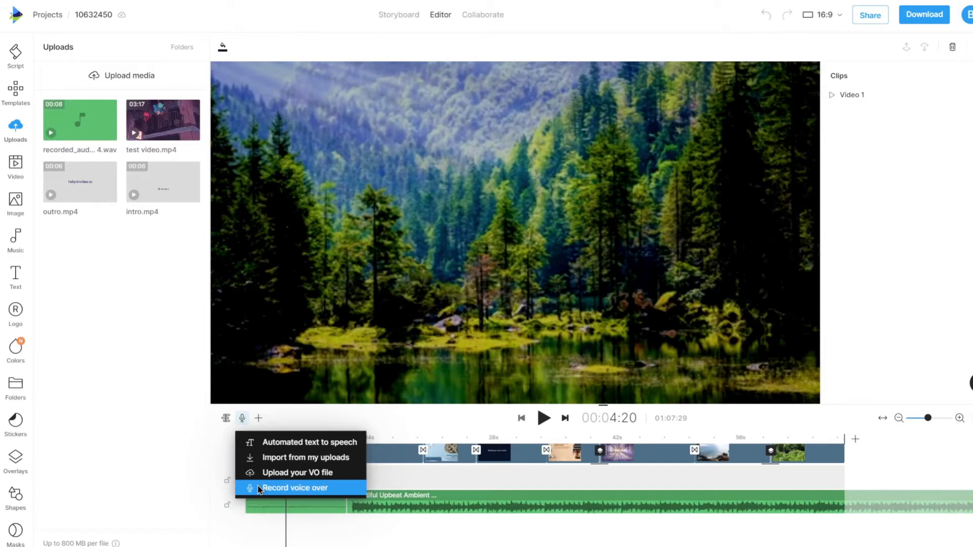
Step: Choose 'Record voice over' so the recording bar appears above the timeline
{"action": "left_click", "coordinate": [294, 488]}
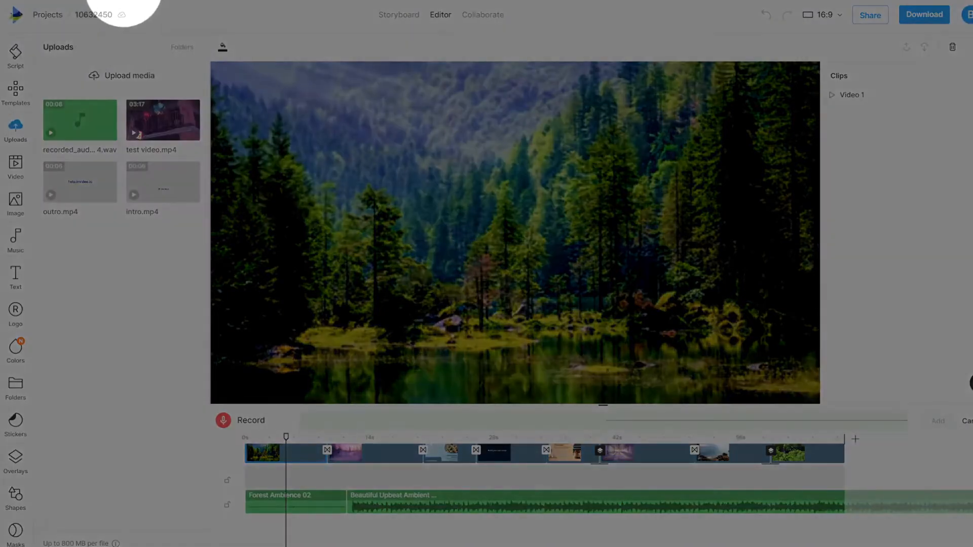
{"action": "left_click", "coordinate": [224, 419]}
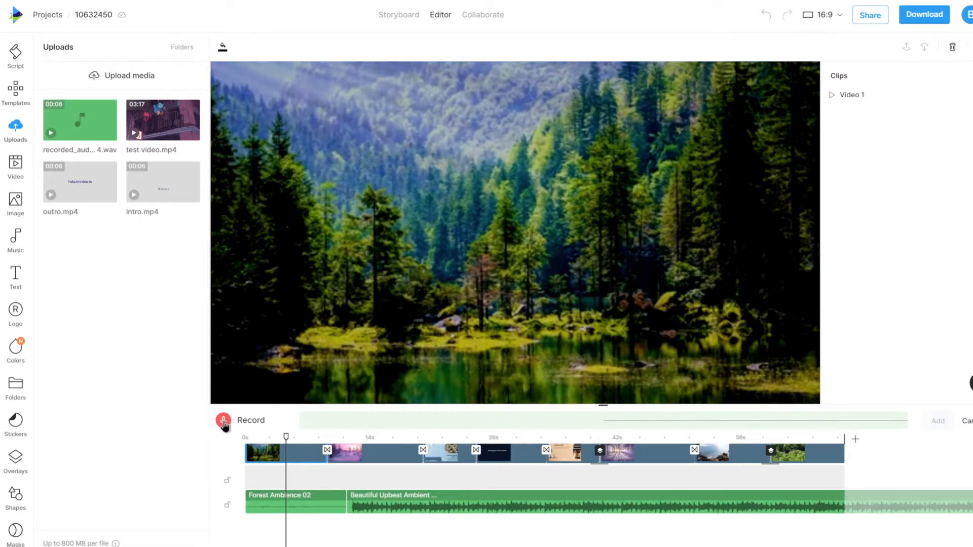
Step: Record a roughly 12-second voiceover, starting after the countdown and stopping it
{"action": "left_click", "coordinate": [223, 420]}
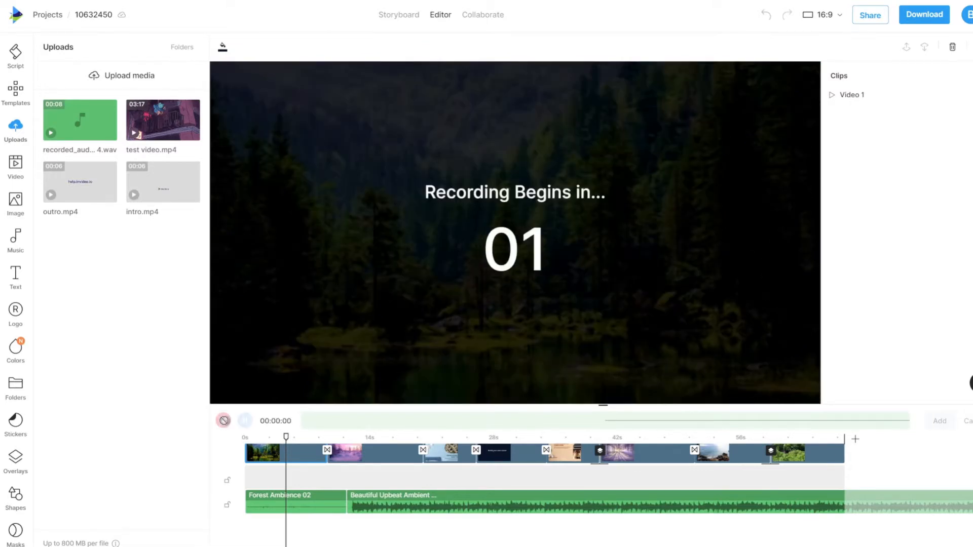
{"action": "left_click", "coordinate": [223, 421]}
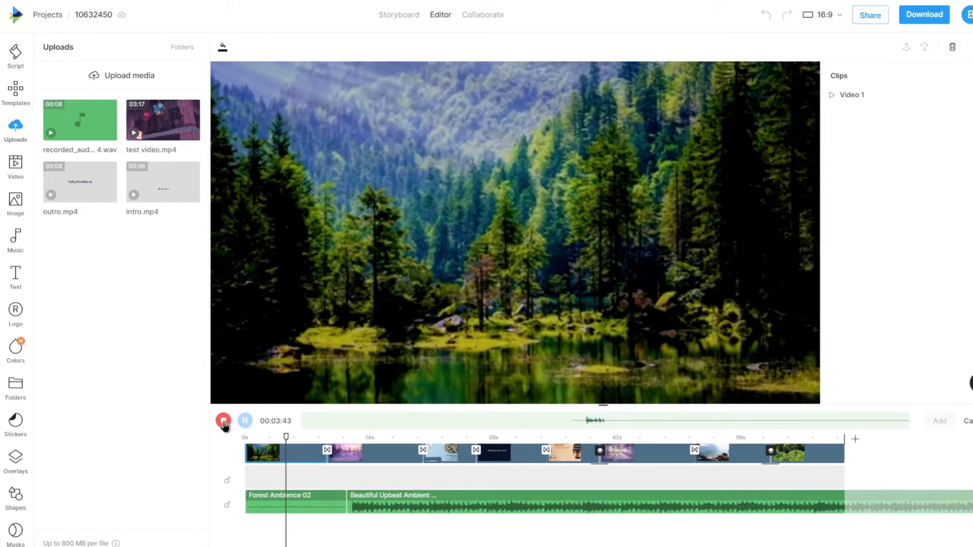
{"action": "left_click", "coordinate": [245, 421]}
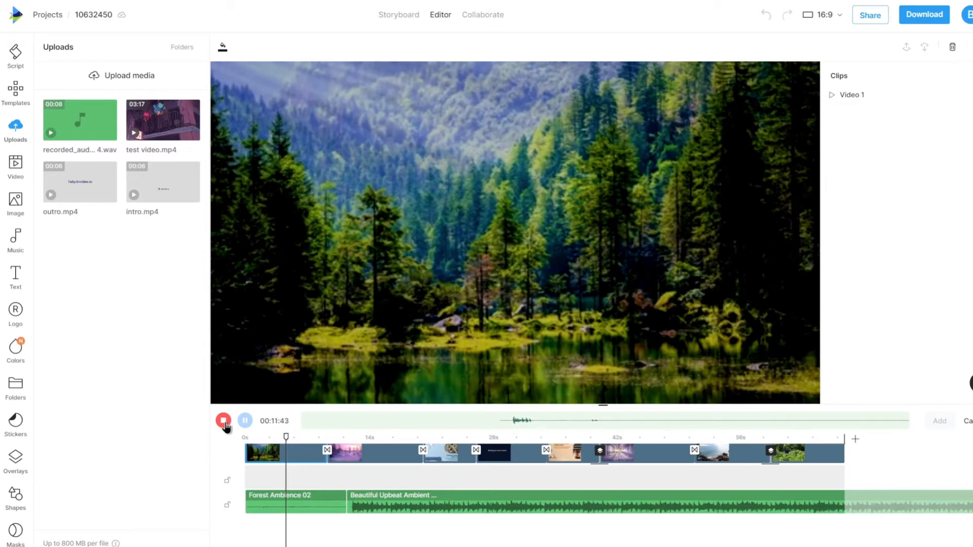
{"action": "left_click", "coordinate": [224, 419]}
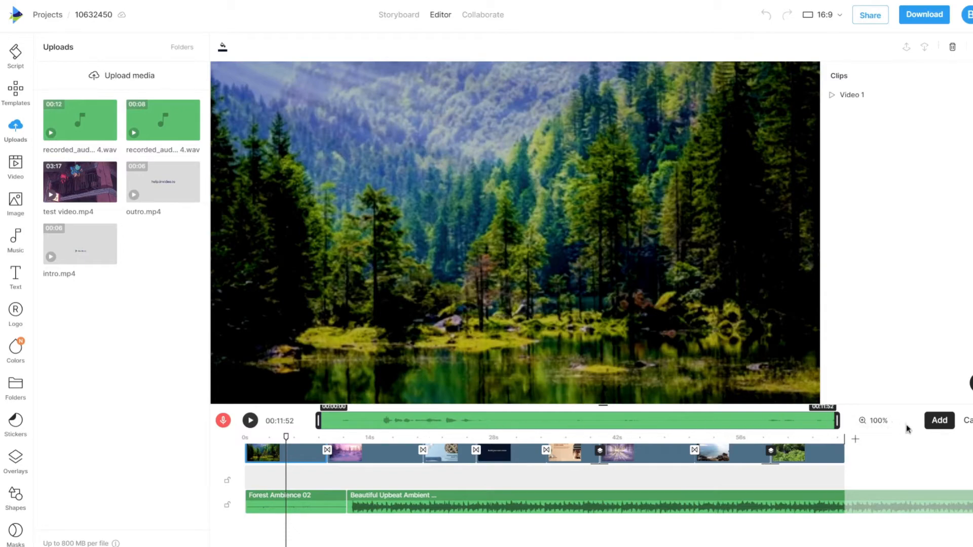
{"action": "mouse_move", "coordinate": [938, 420]}
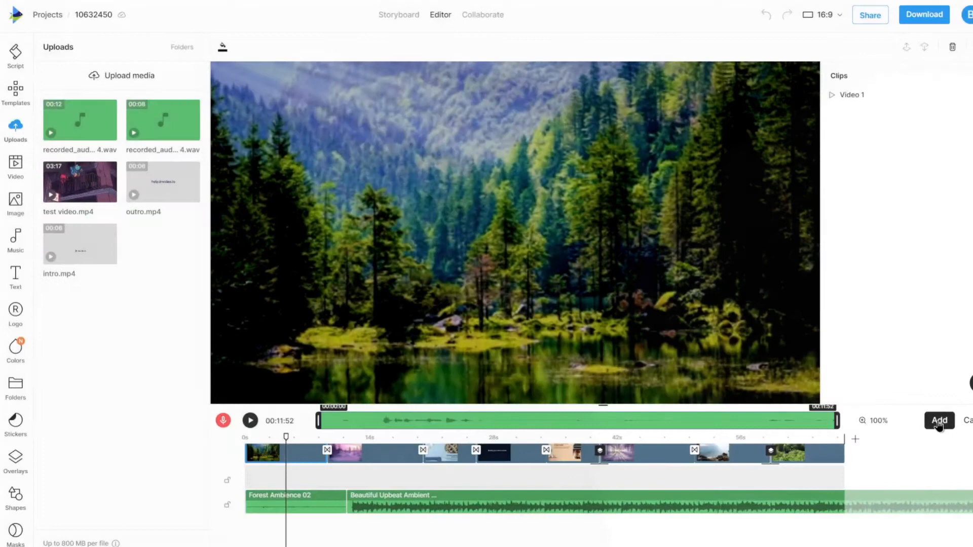
Step: Add the recording below the music track and drag it to start near 14 seconds
{"action": "left_click", "coordinate": [939, 421]}
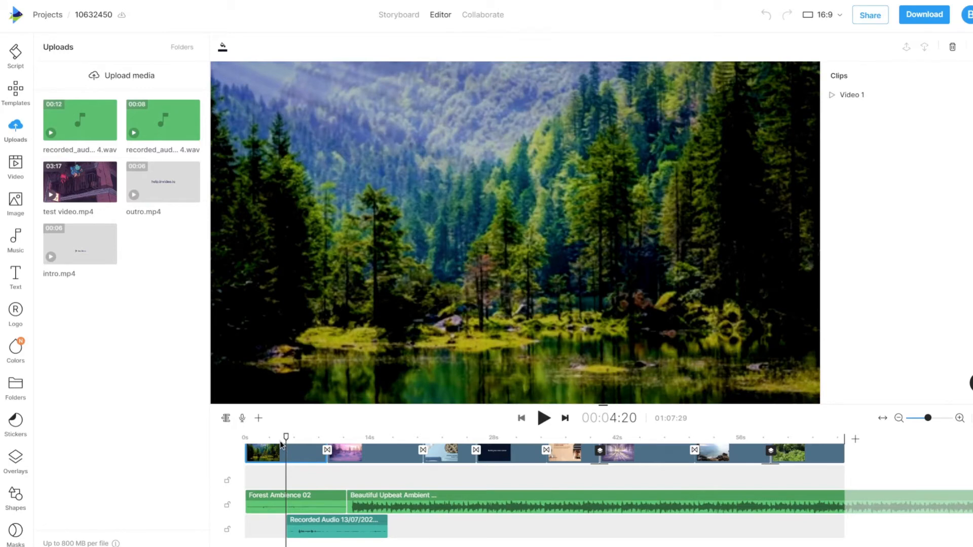
{"action": "mouse_move", "coordinate": [327, 478]}
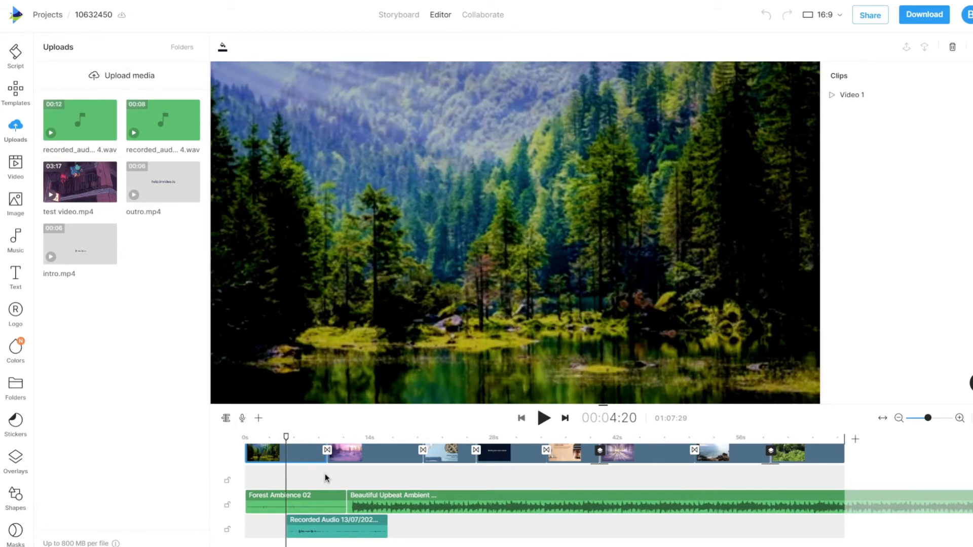
{"action": "mouse_move", "coordinate": [209, 271]}
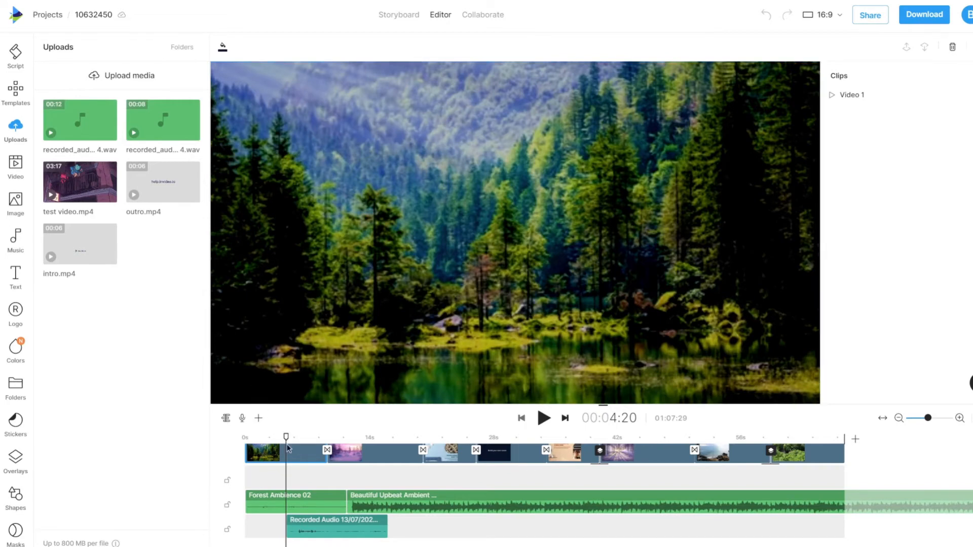
{"action": "left_click", "coordinate": [328, 526]}
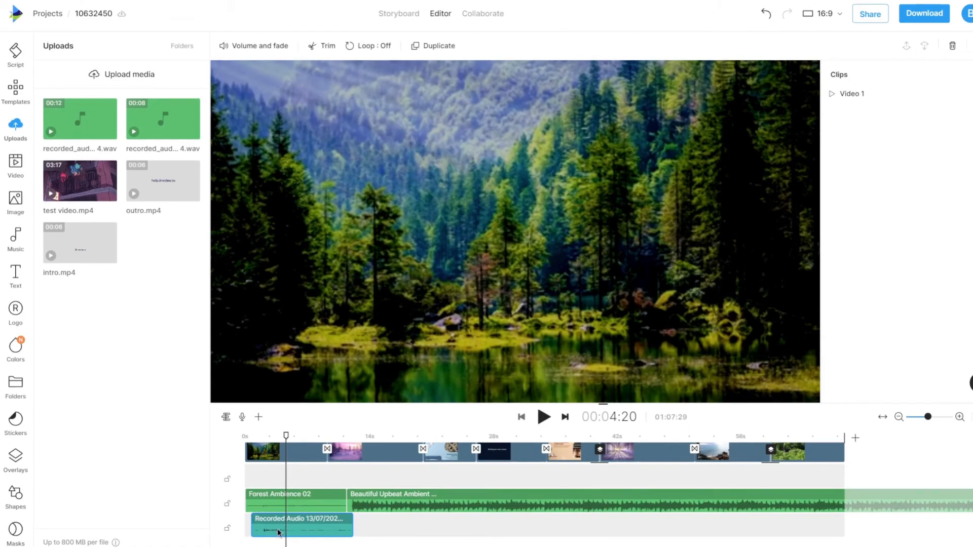
{"action": "left_click_drag", "start_coordinate": [277, 530], "coordinate": [389, 530]}
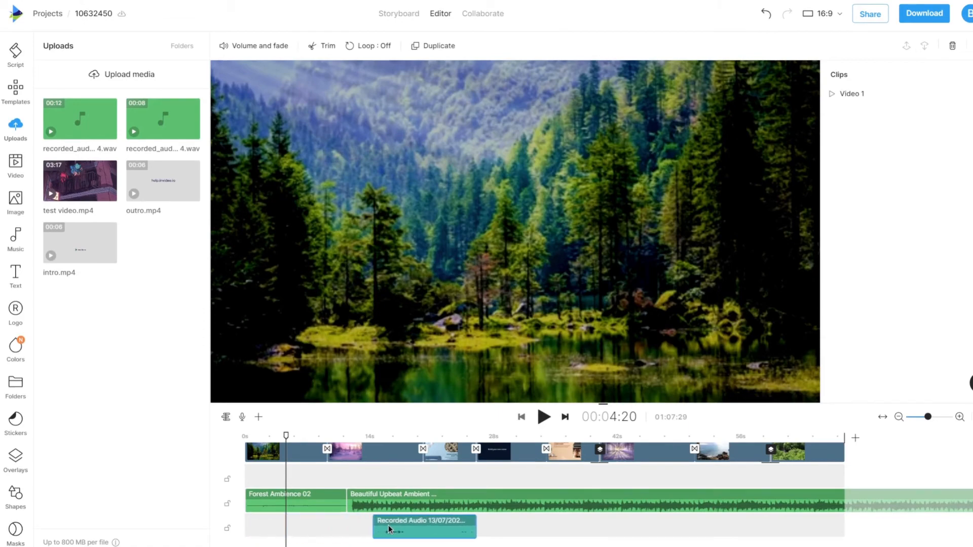
{"action": "right_click", "coordinate": [425, 527]}
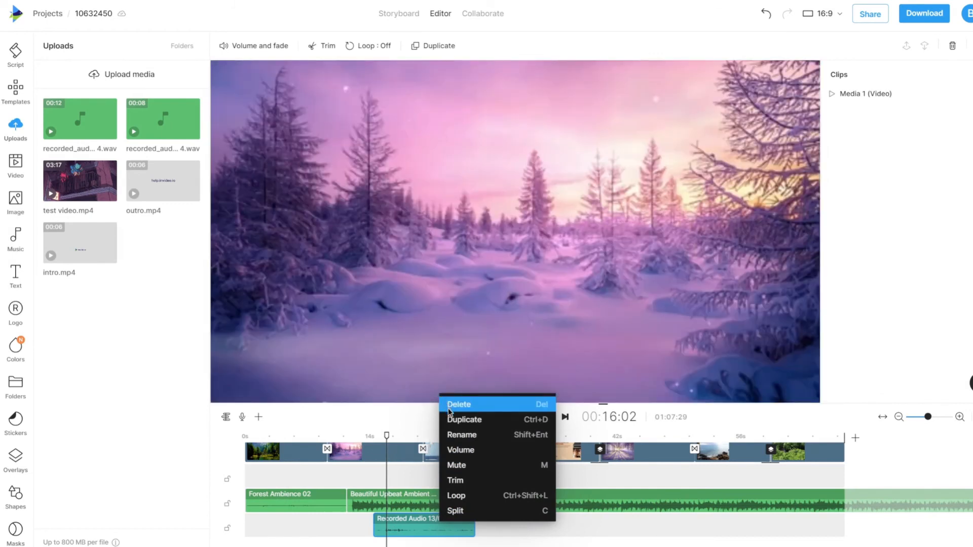
{"action": "mouse_move", "coordinate": [463, 435]}
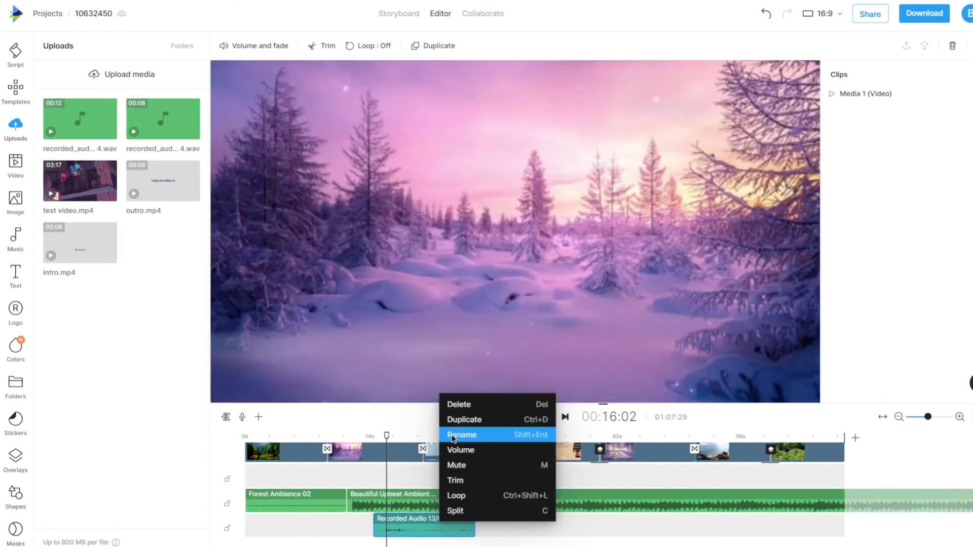
{"action": "mouse_move", "coordinate": [460, 451]}
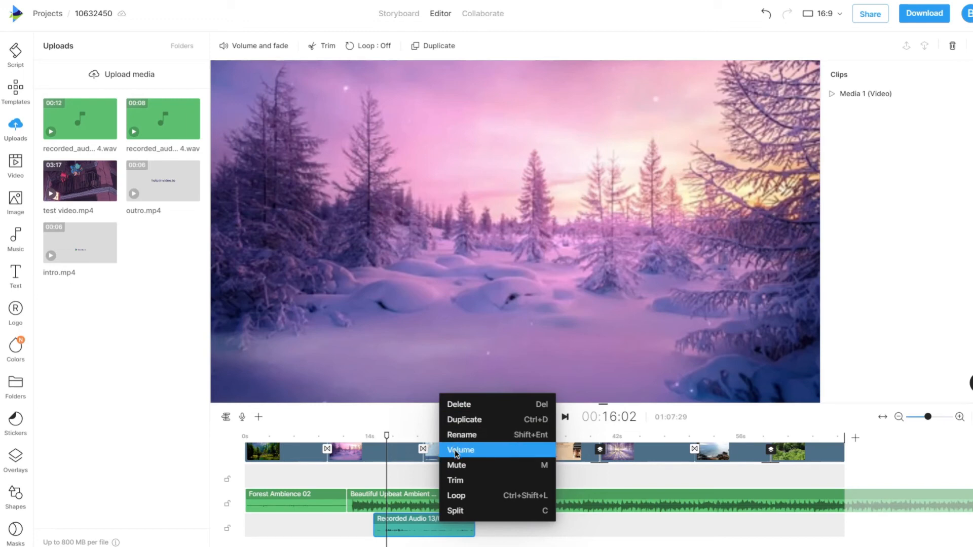
{"action": "mouse_move", "coordinate": [458, 481]}
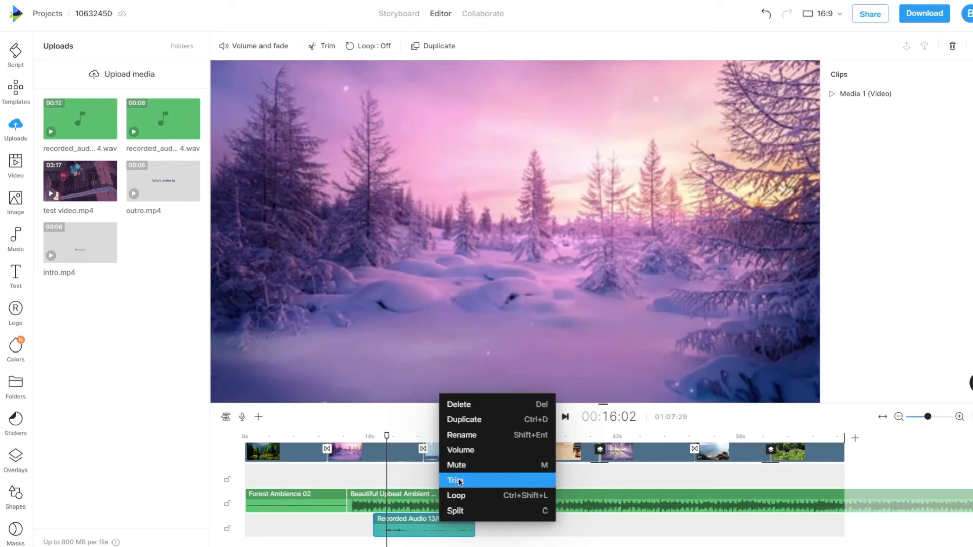
{"action": "mouse_move", "coordinate": [459, 510]}
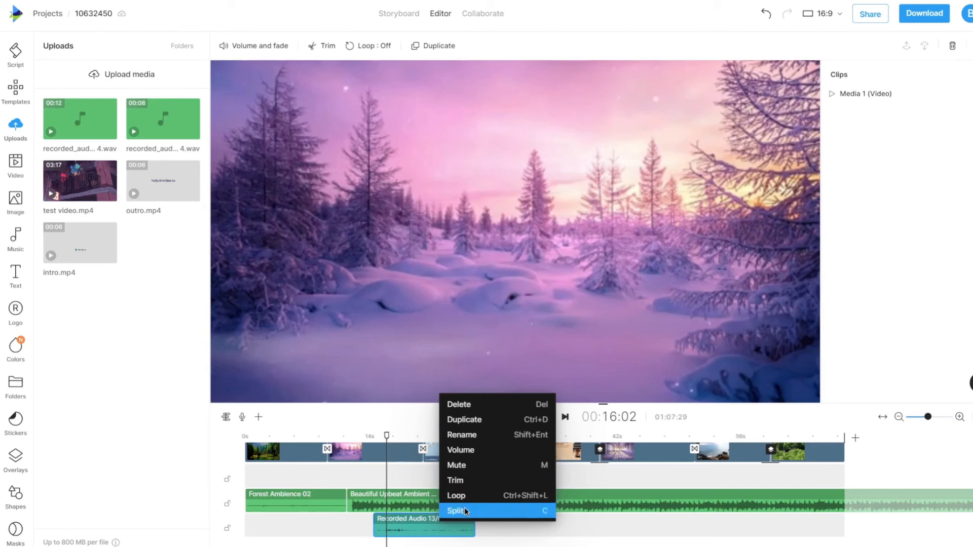
{"action": "left_click", "coordinate": [456, 511]}
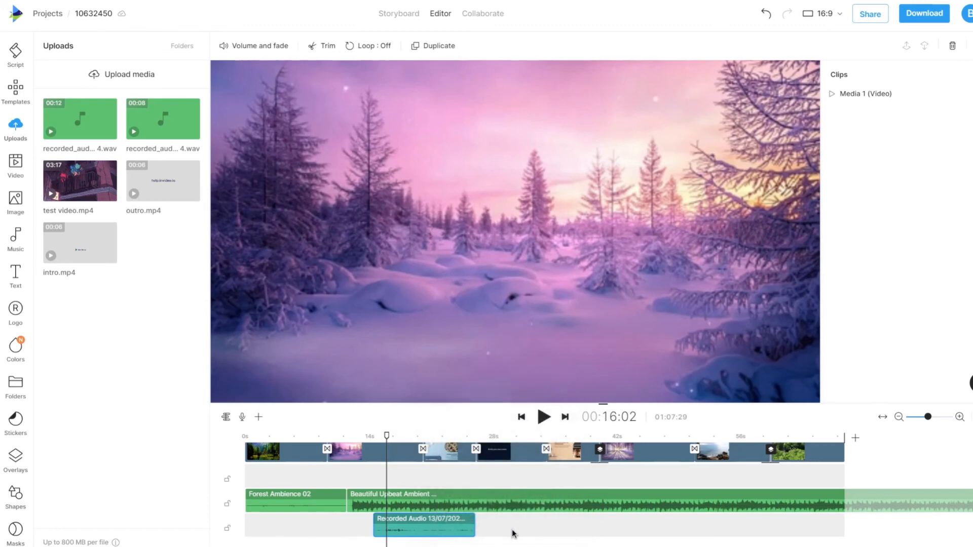